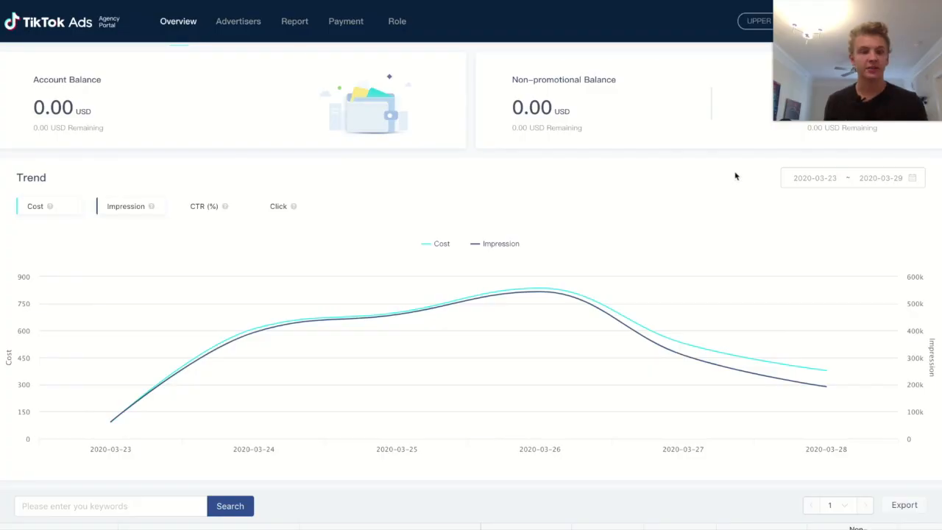
mouse_move(259, 272)
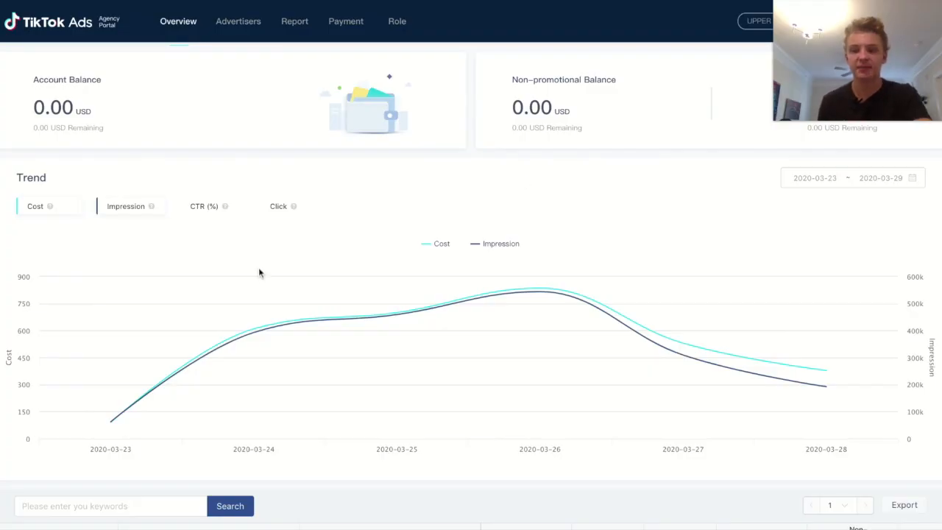
mouse_move(111, 420)
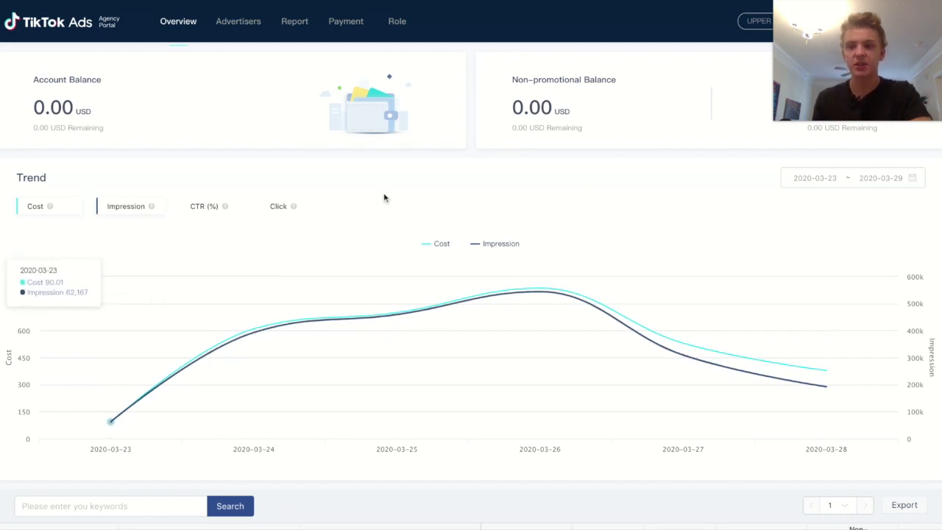
Scroll through the dashboard analytics before heading to the campaign list
scroll(down, 3)
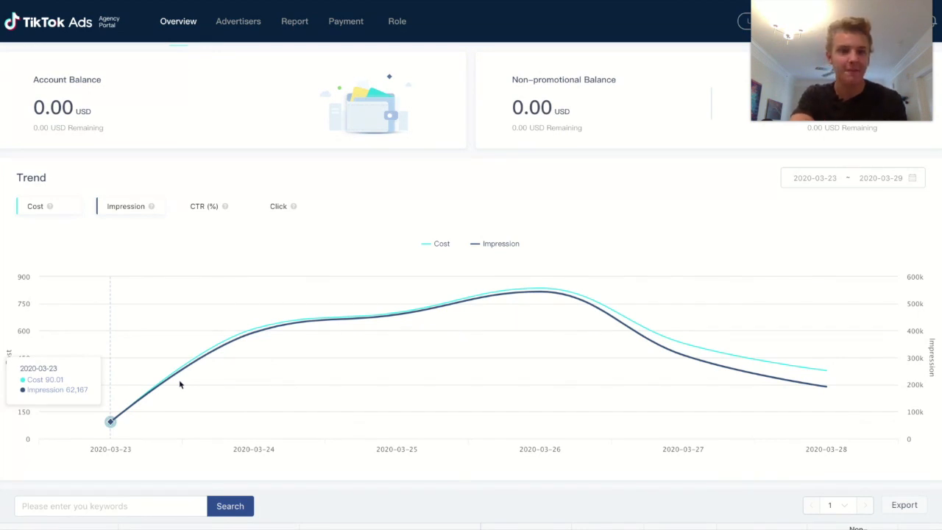
mouse_move(254, 331)
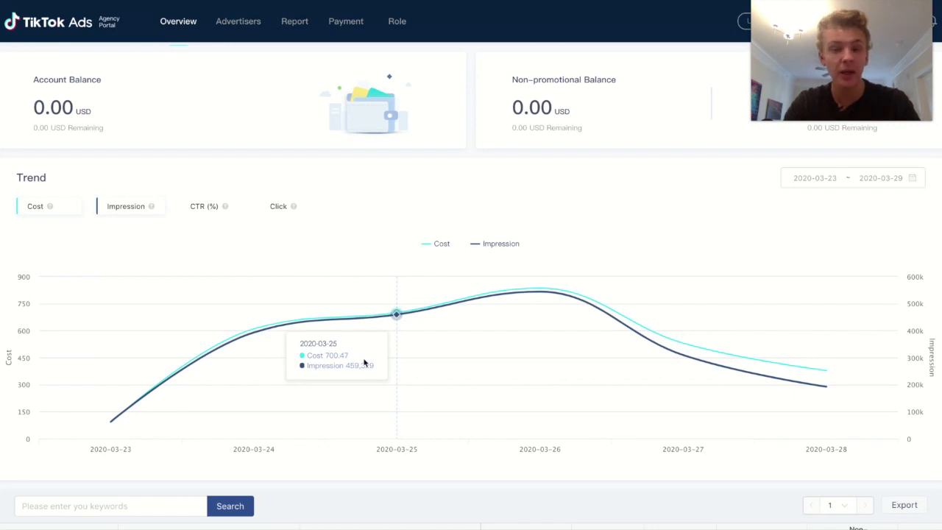
mouse_move(239, 146)
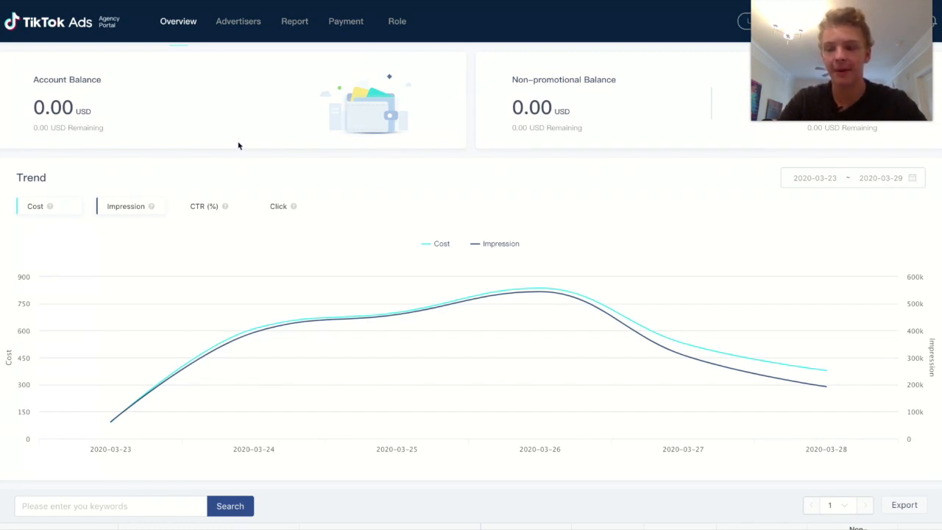
mouse_move(398, 315)
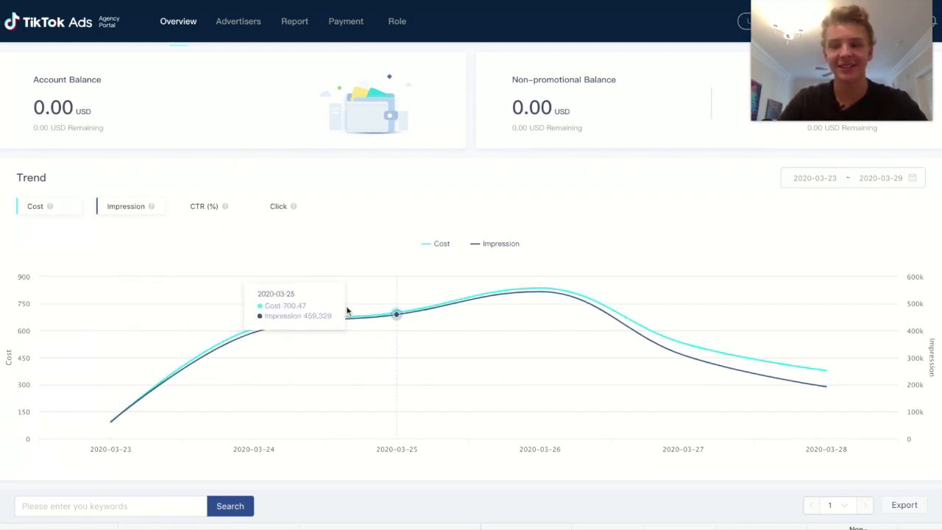
mouse_move(683, 354)
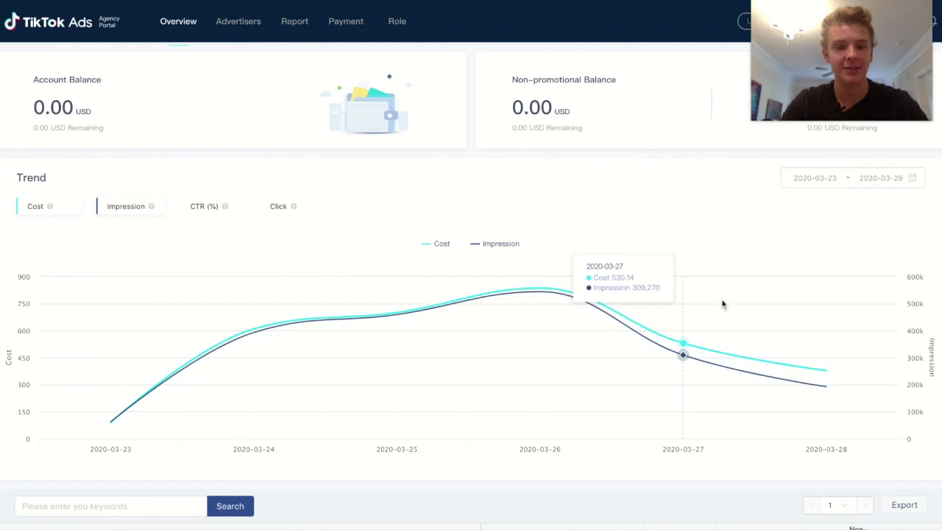
scroll(down, 3)
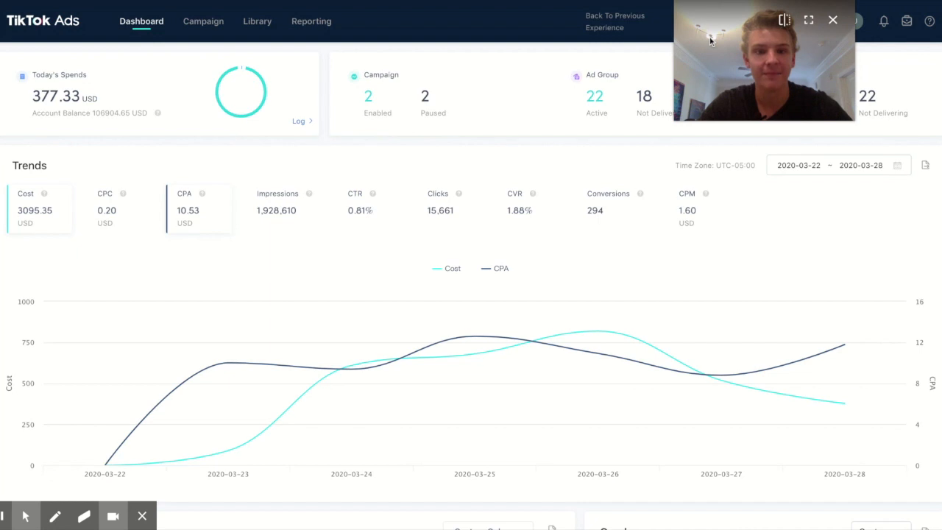
mouse_move(372, 135)
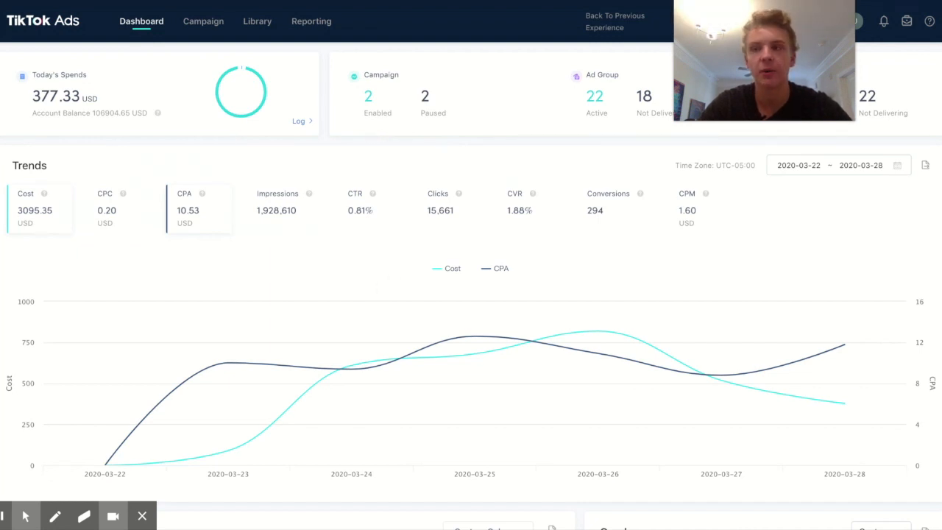
mouse_move(376, 136)
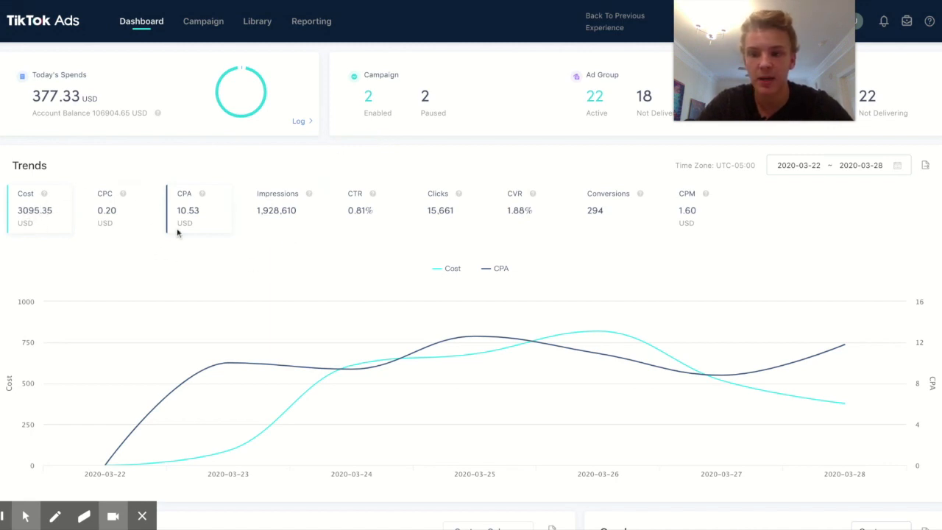
mouse_move(553, 152)
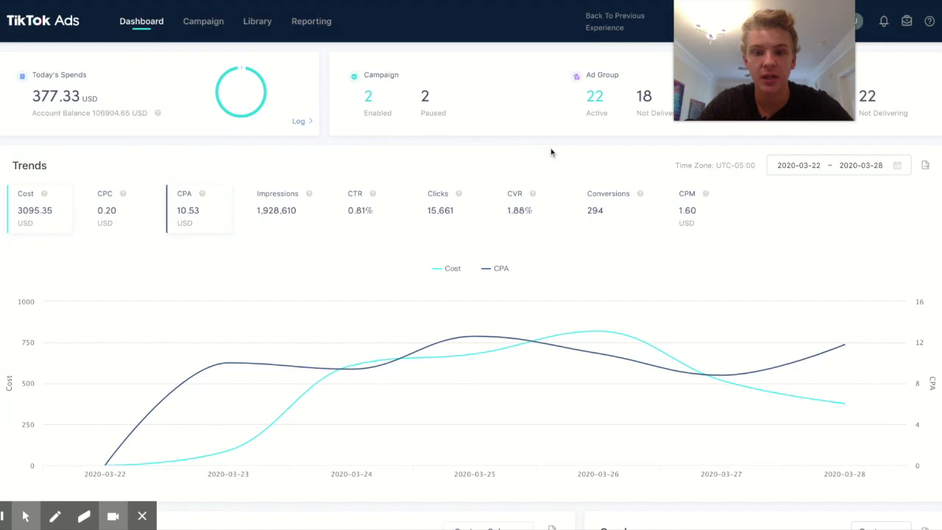
mouse_move(786, 233)
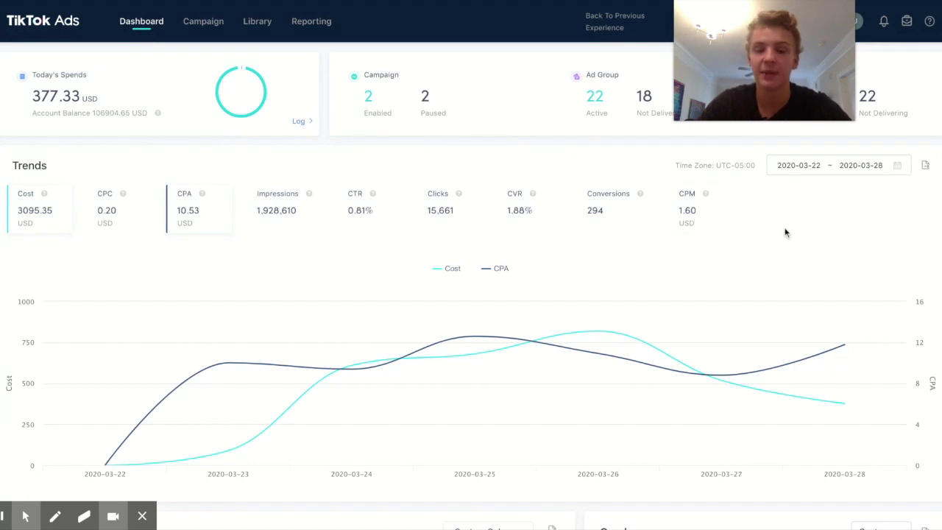
mouse_move(762, 220)
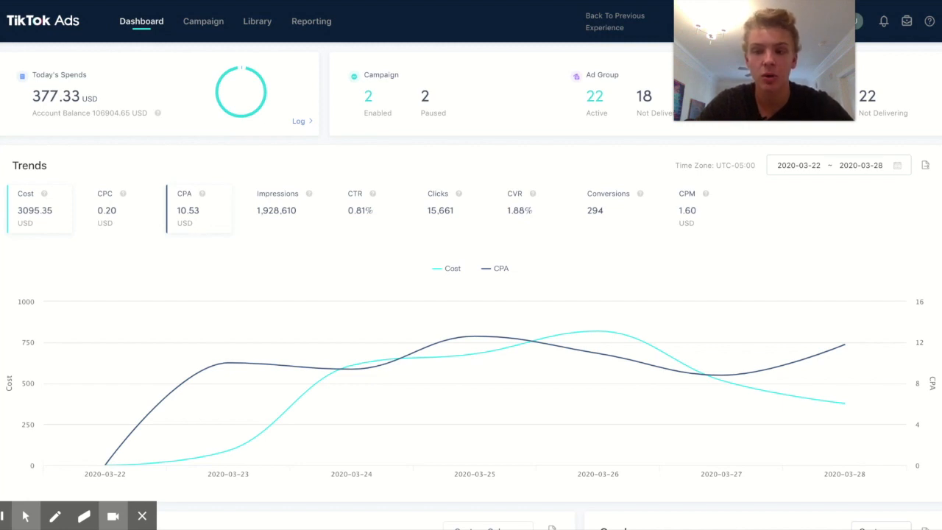
mouse_move(224, 259)
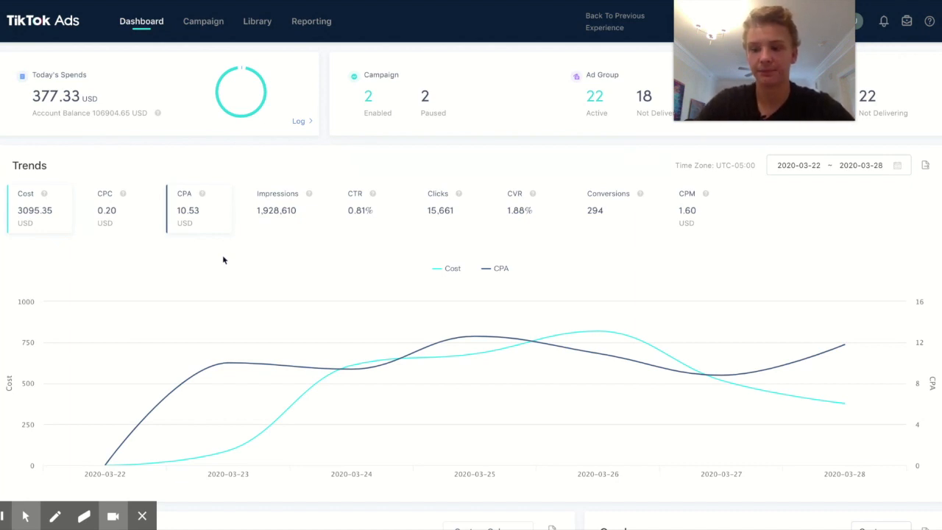
mouse_move(228, 363)
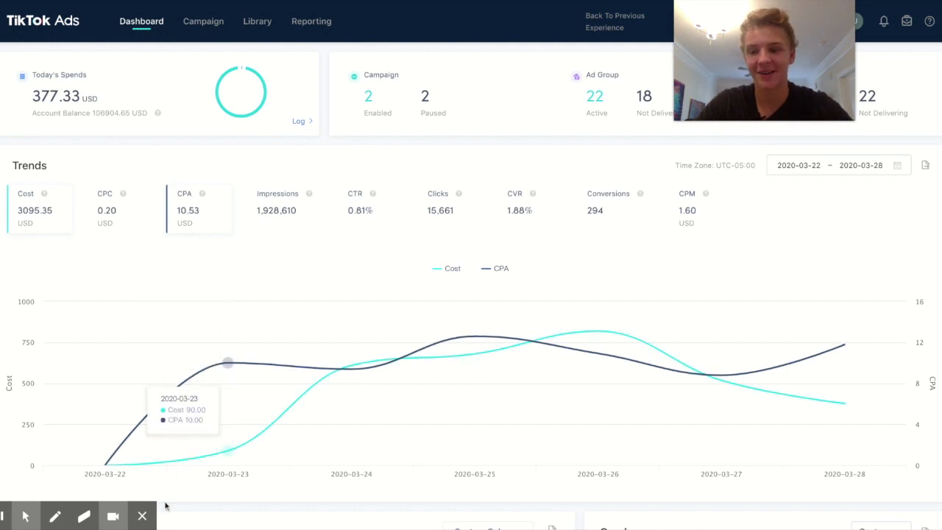
mouse_move(598, 333)
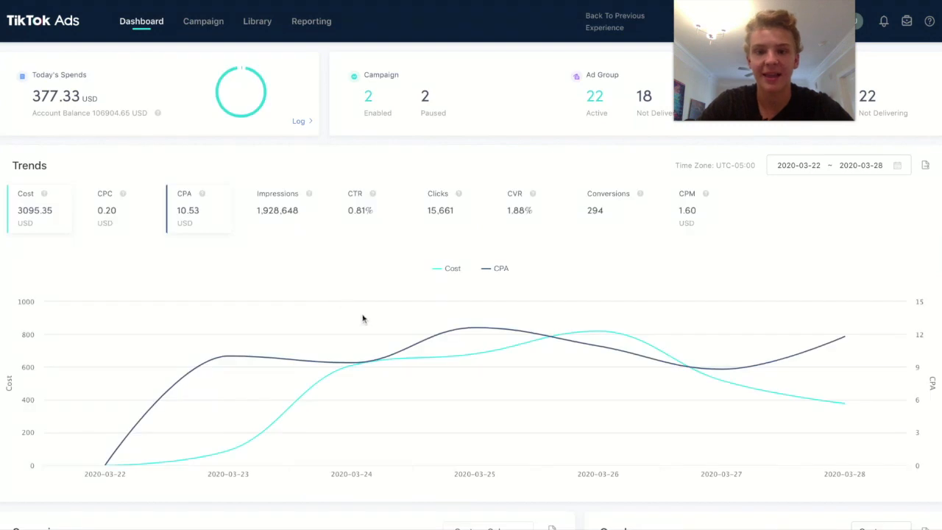
scroll(down, 3)
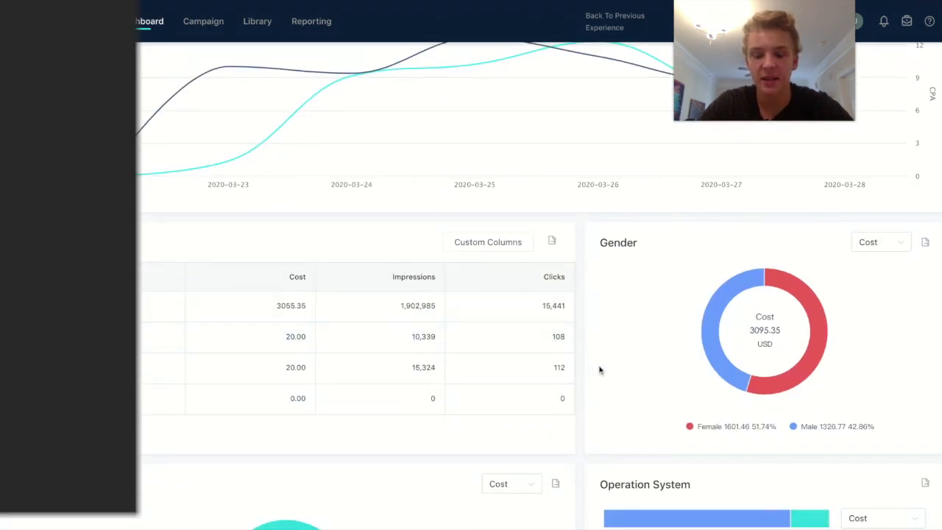
scroll(down, 3)
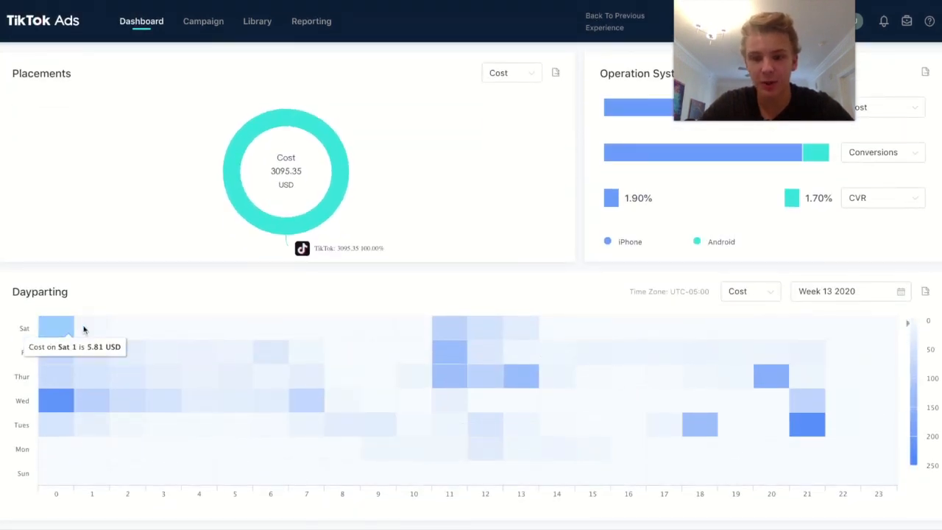
mouse_move(486, 375)
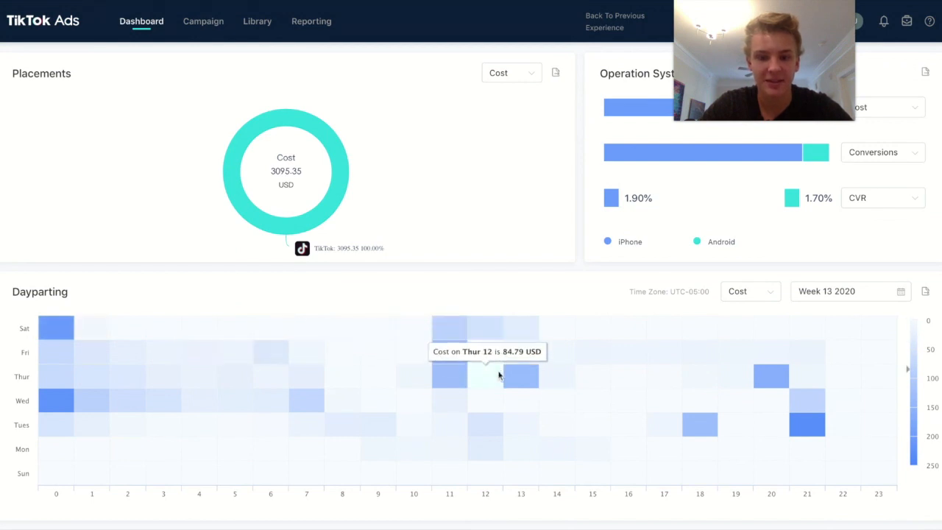
mouse_move(510, 282)
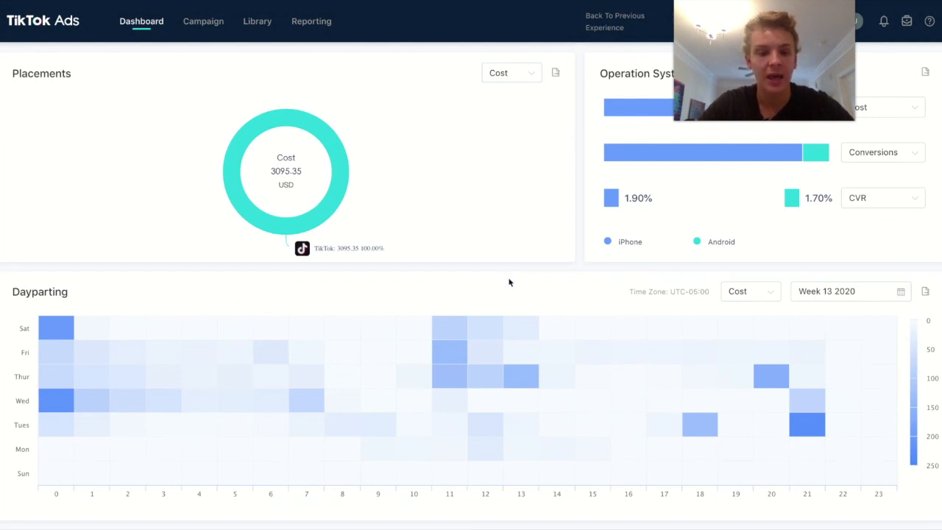
mouse_move(670, 358)
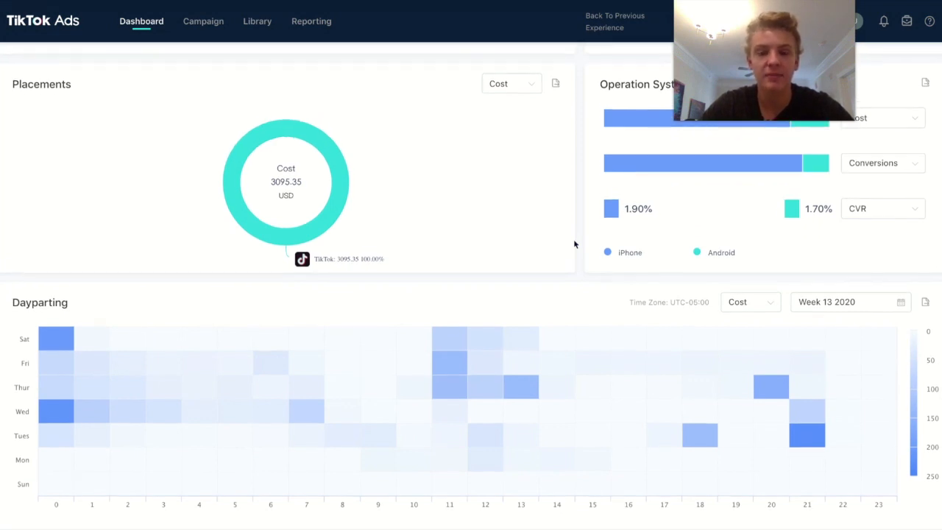
scroll(down, 3)
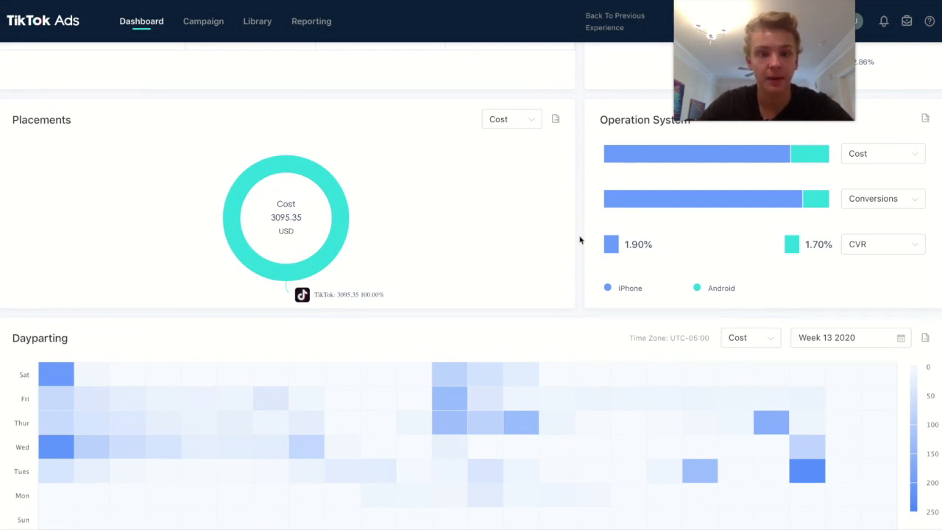
scroll(up, 3)
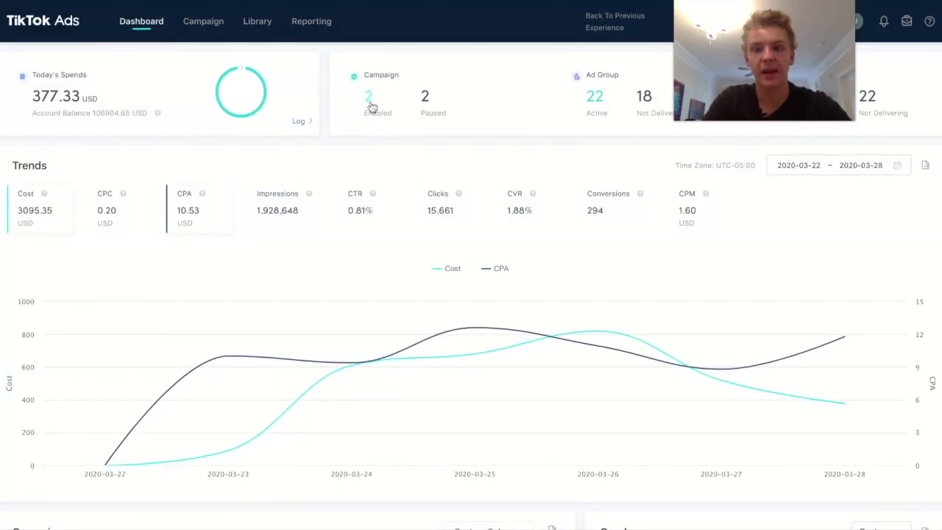
Show the enabled campaigns and reveal their cost, clicks, conversions, CPA and CVR columns
click(203, 20)
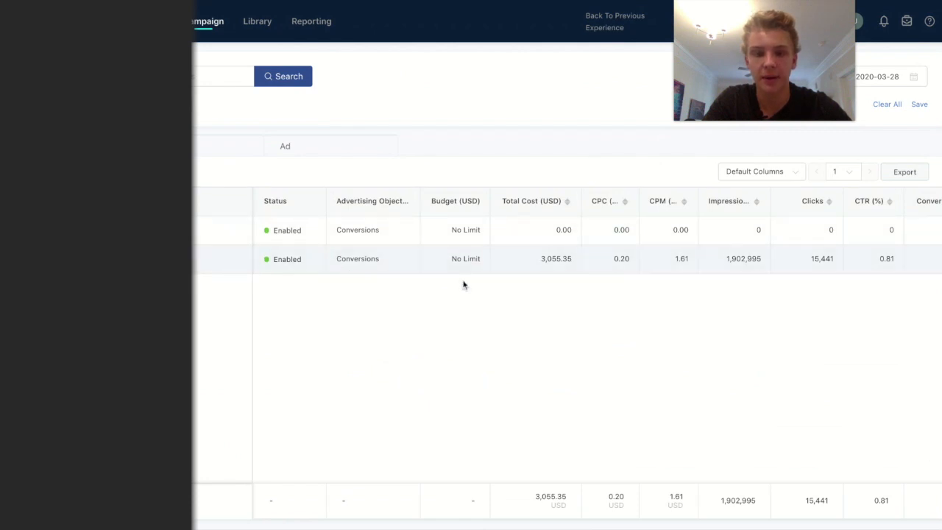
scroll(right, 3)
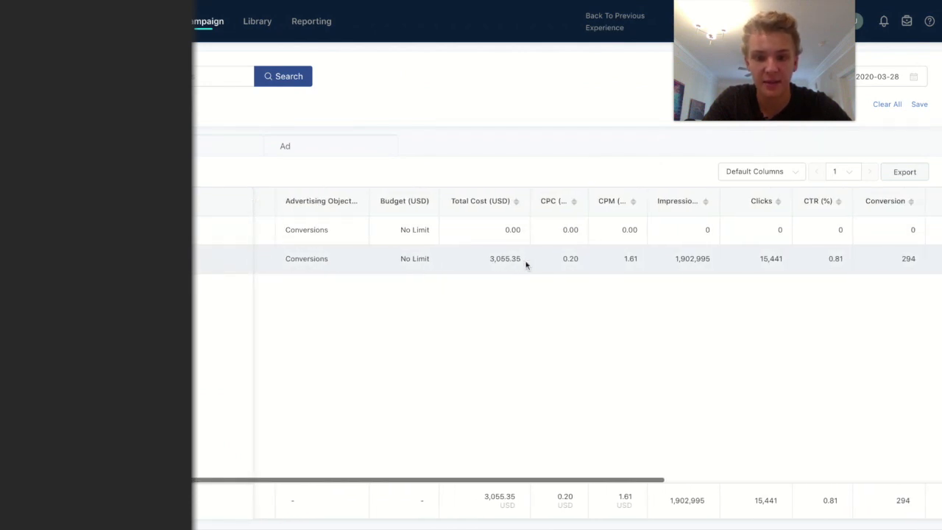
scroll(right, 3)
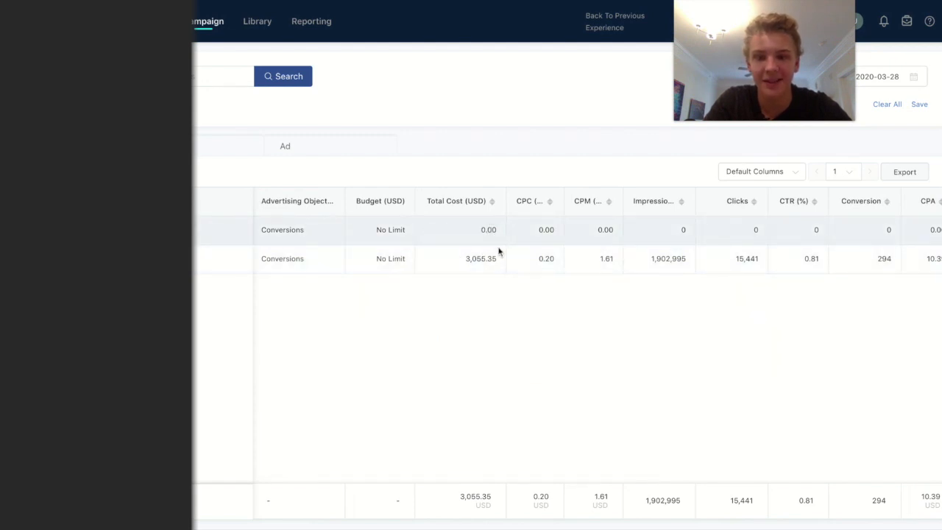
scroll(right, 3)
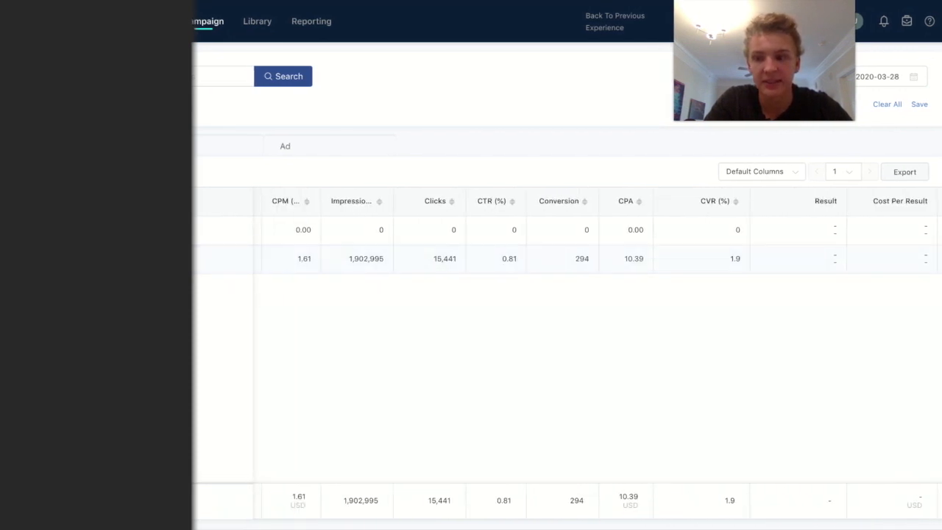
Drill into the campaign's 35 ad groups and browse their metric columns toward CPA
click(577, 260)
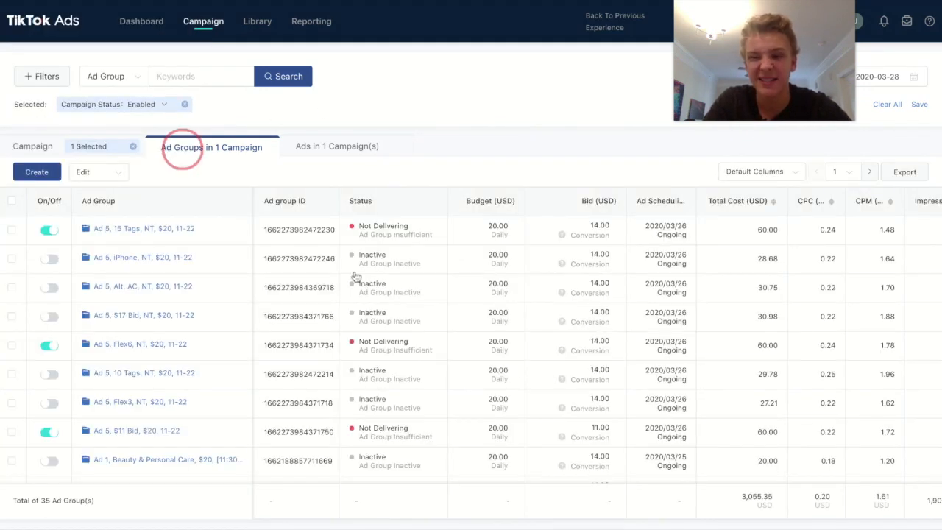
mouse_move(498, 336)
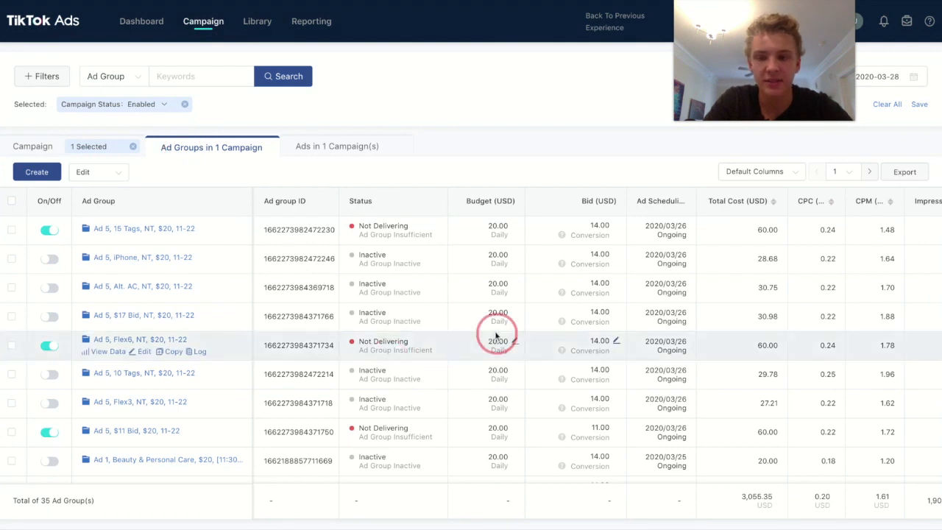
mouse_move(577, 249)
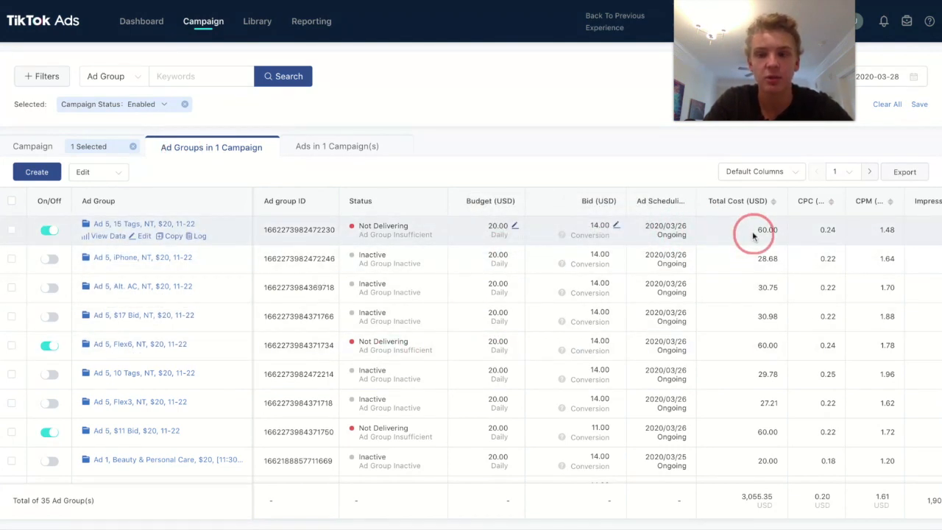
scroll(right, 3)
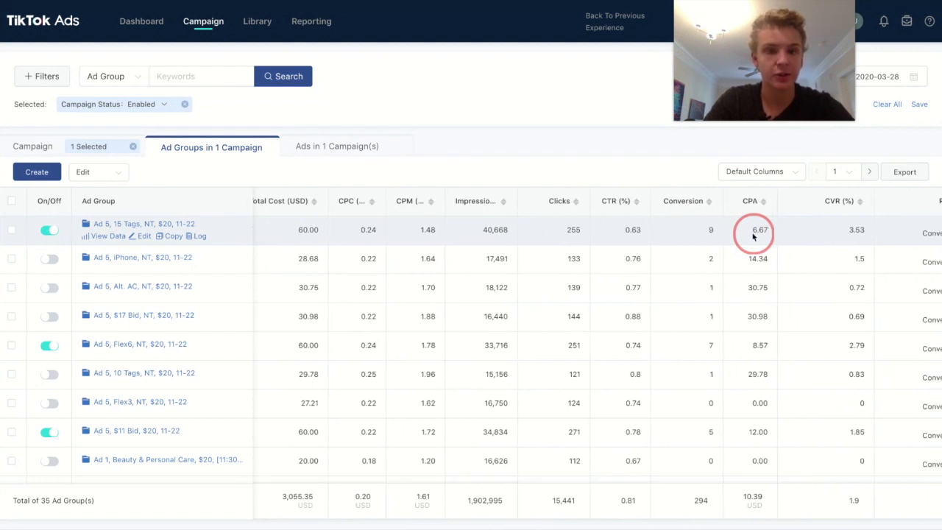
mouse_move(780, 241)
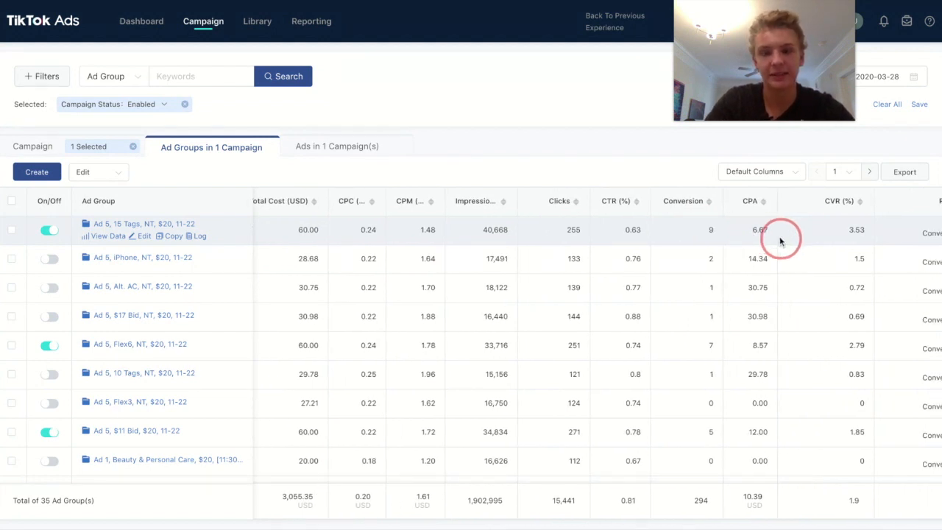
scroll(right, 3)
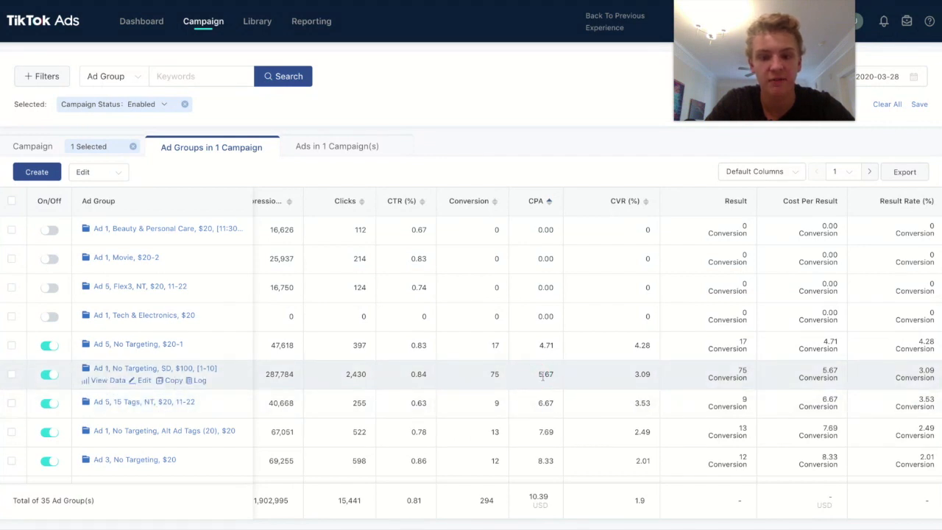
mouse_move(560, 385)
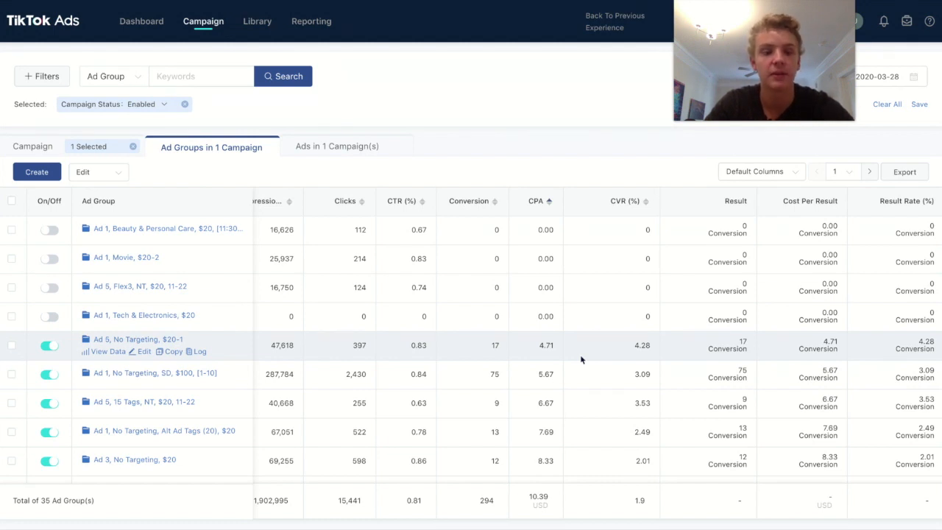
scroll(down, 3)
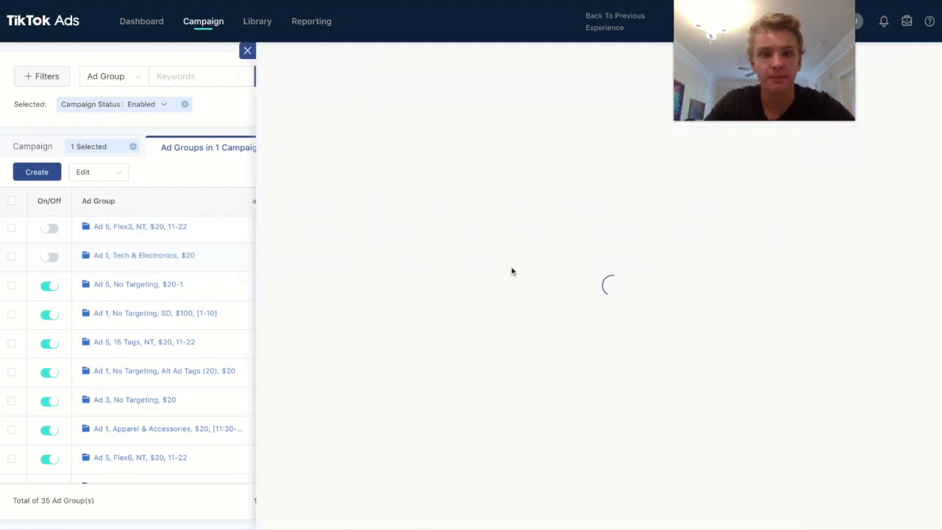
click(144, 255)
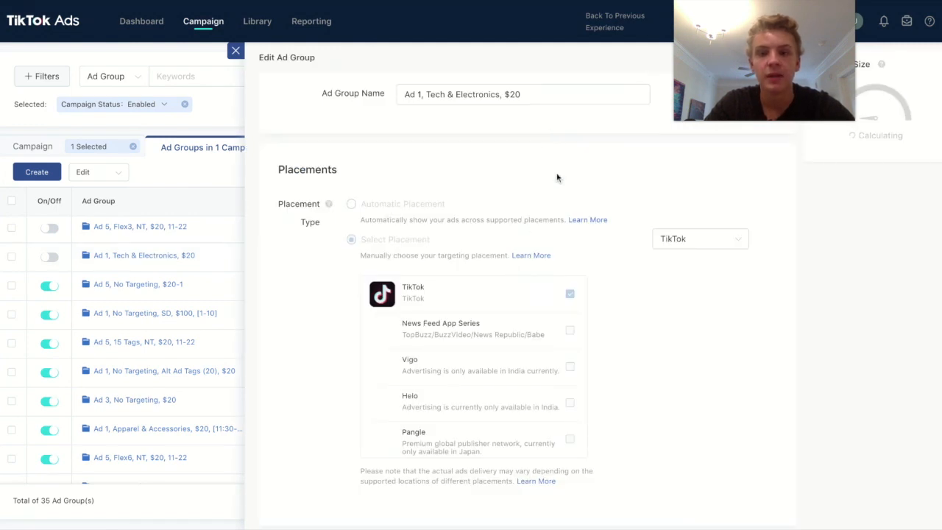
scroll(down, 3)
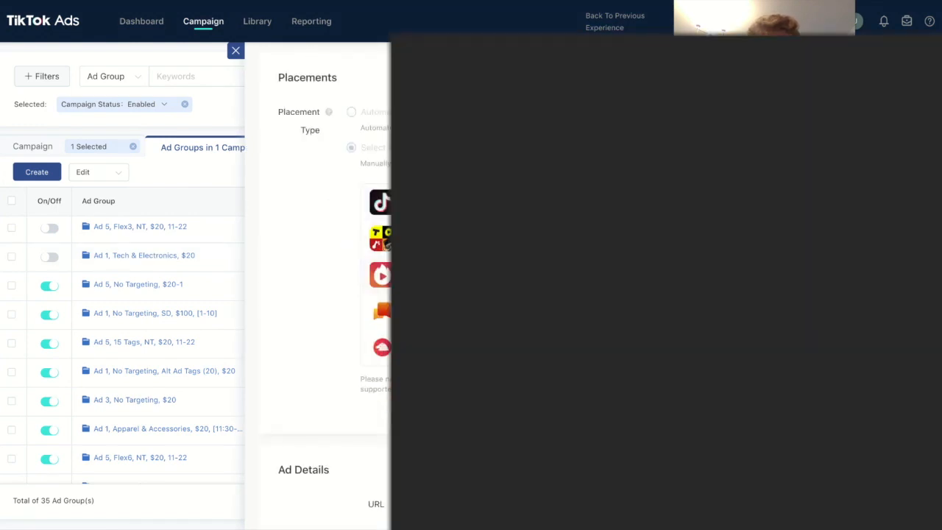
scroll(down, 3)
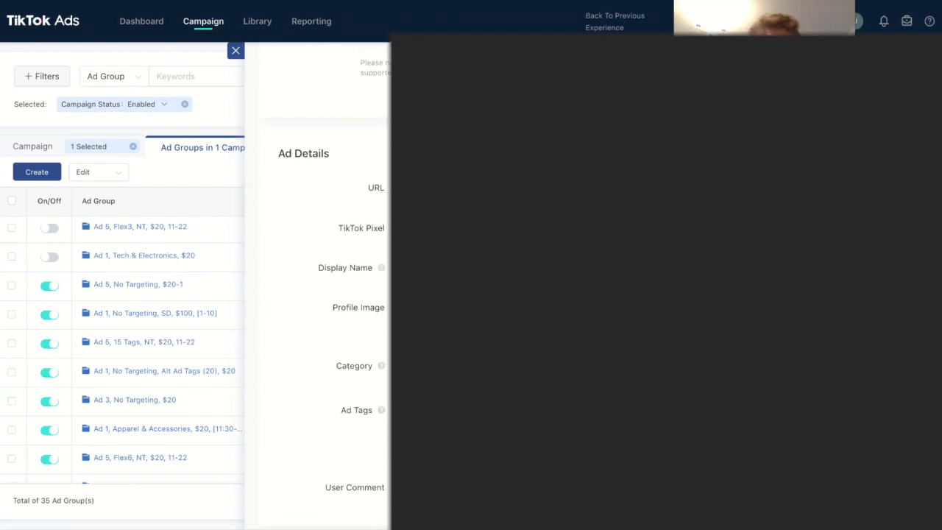
scroll(down, 3)
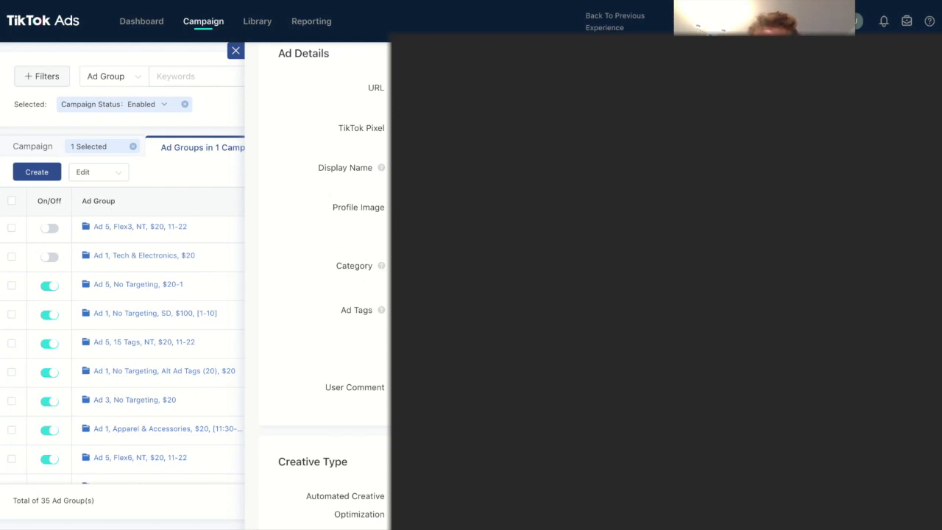
scroll(down, 3)
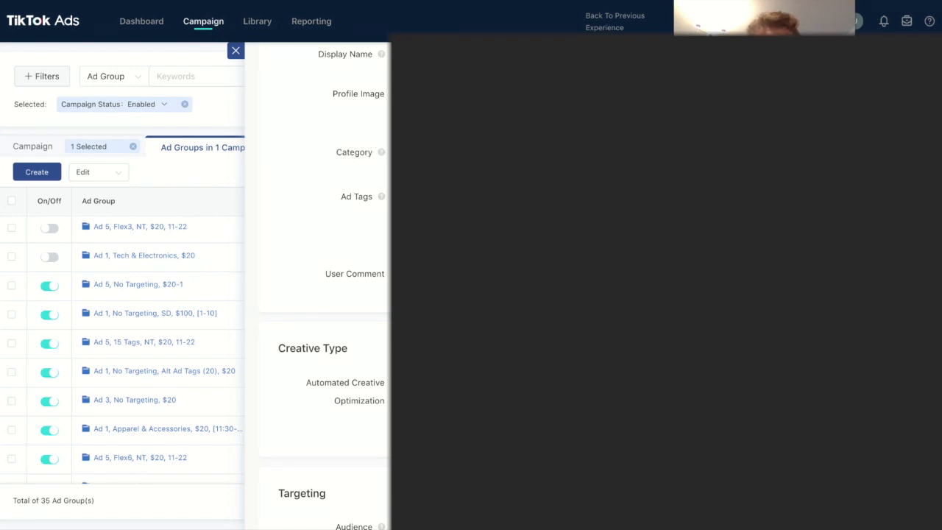
scroll(down, 3)
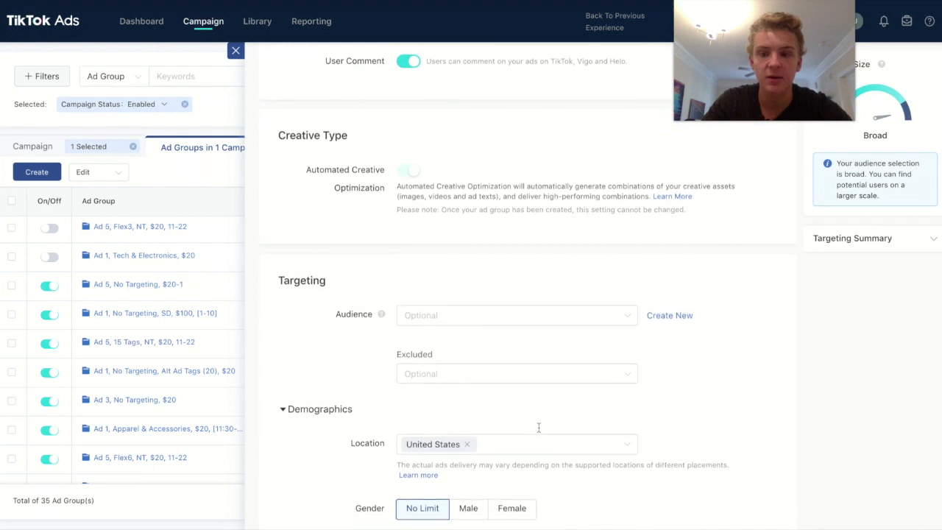
scroll(down, 3)
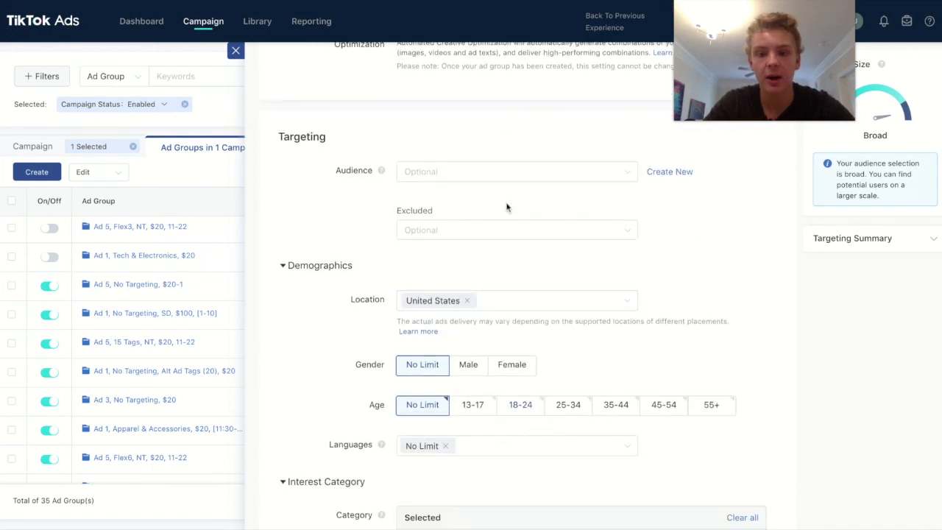
scroll(down, 3)
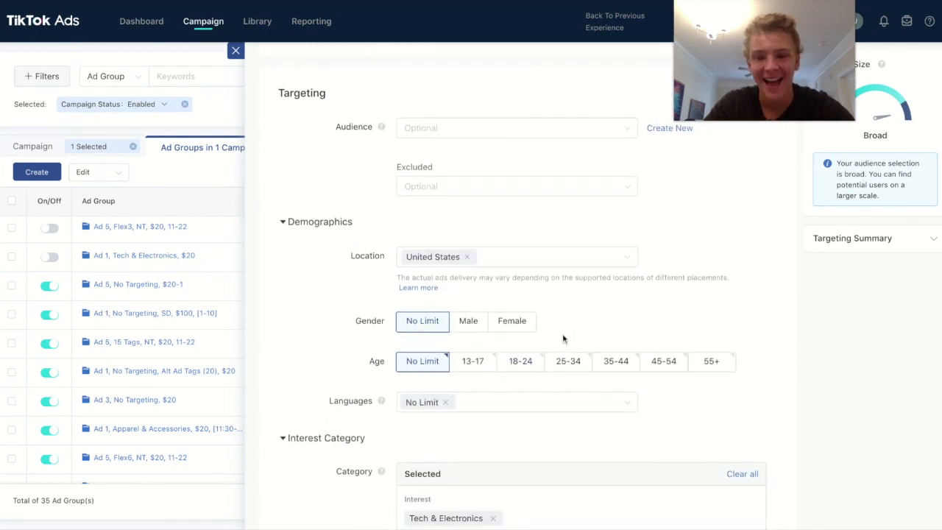
scroll(down, 3)
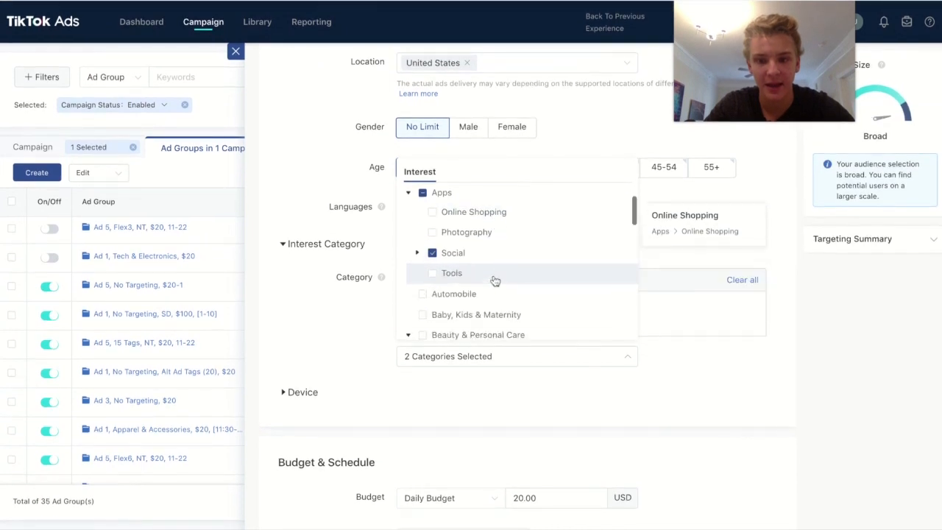
scroll(down, 3)
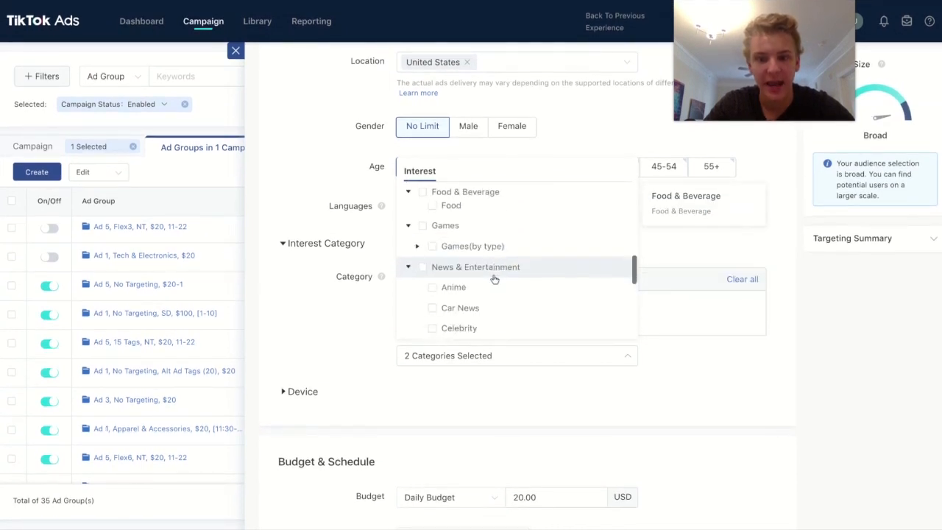
scroll(down, 3)
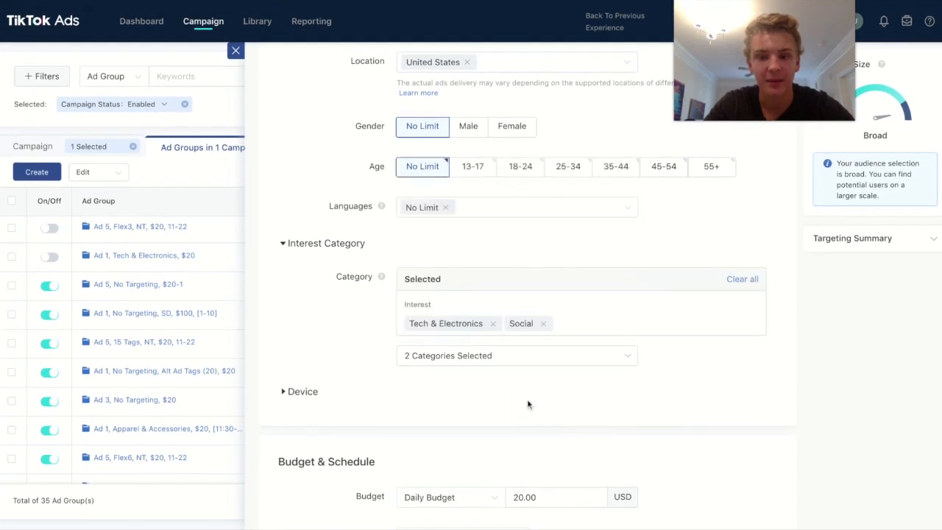
mouse_move(547, 395)
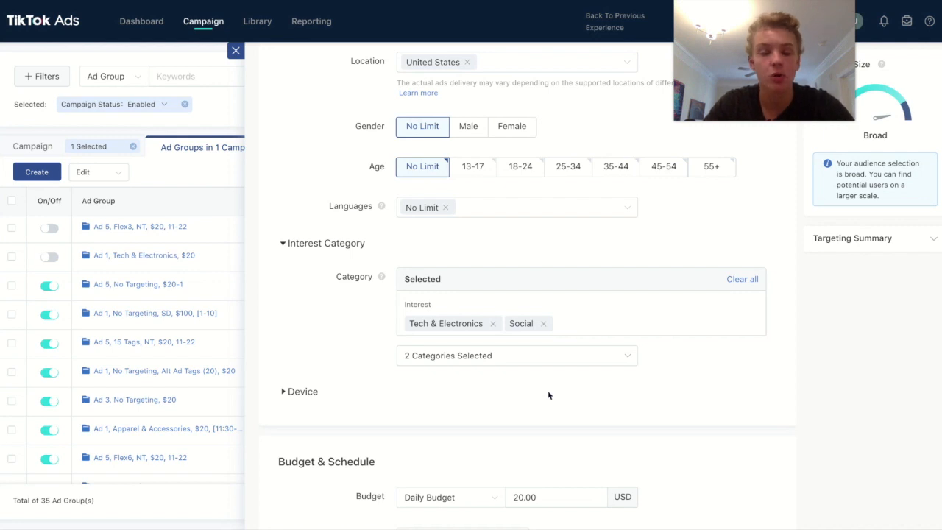
scroll(down, 3)
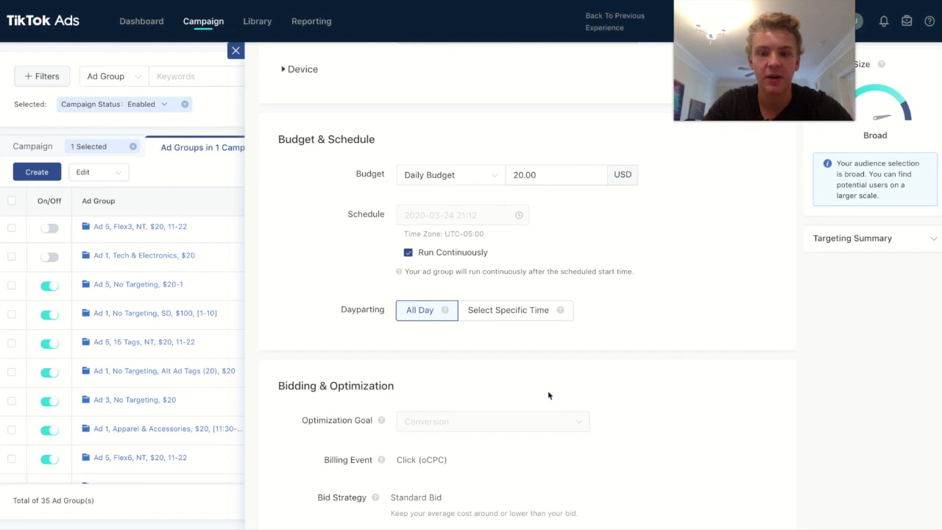
scroll(down, 3)
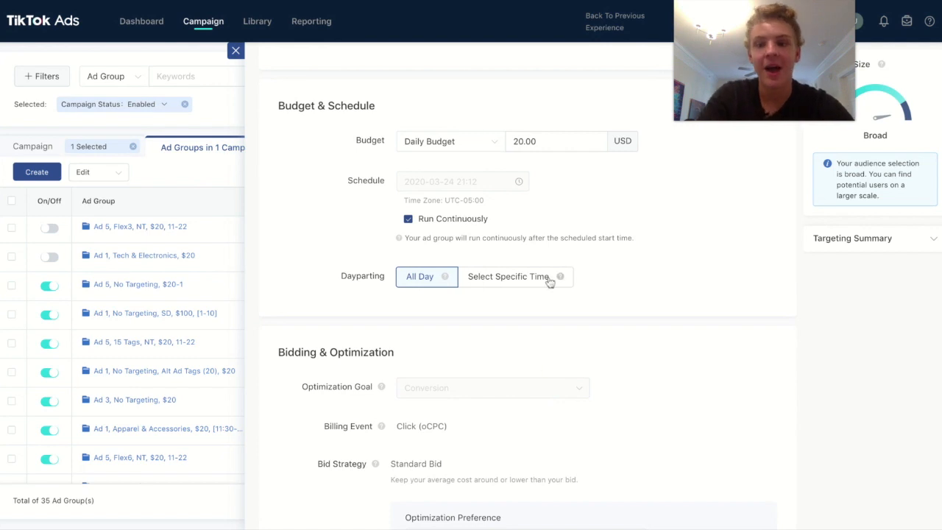
click(557, 141)
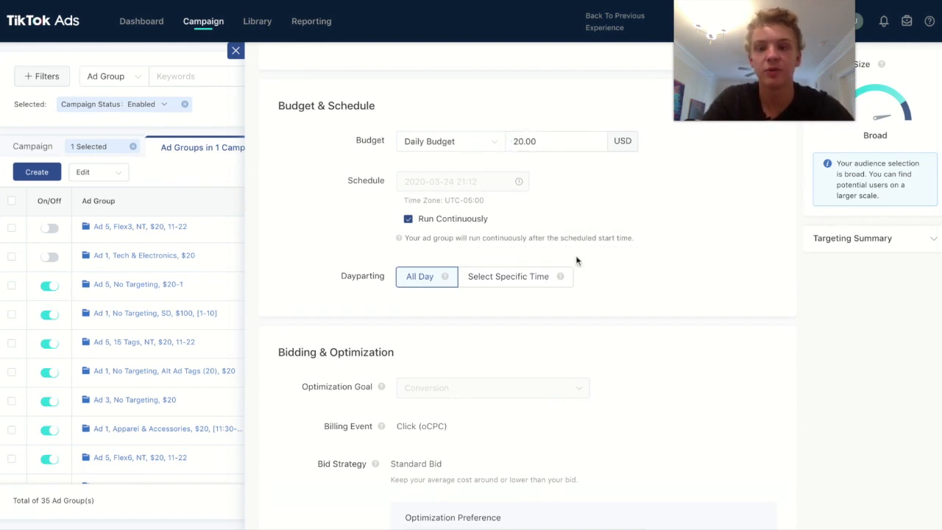
scroll(down, 3)
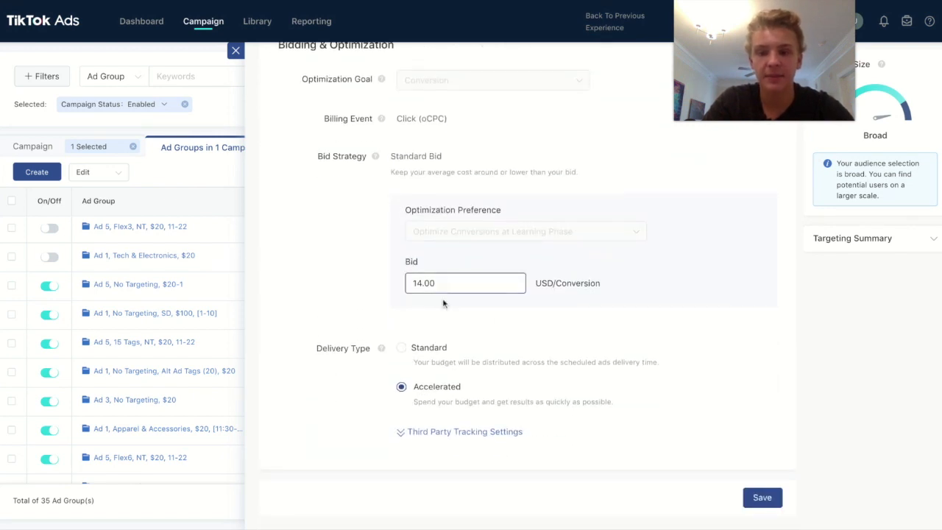
Review Bidding & Optimization, then close the Edit Ad Group panel back to the ad groups table
click(465, 283)
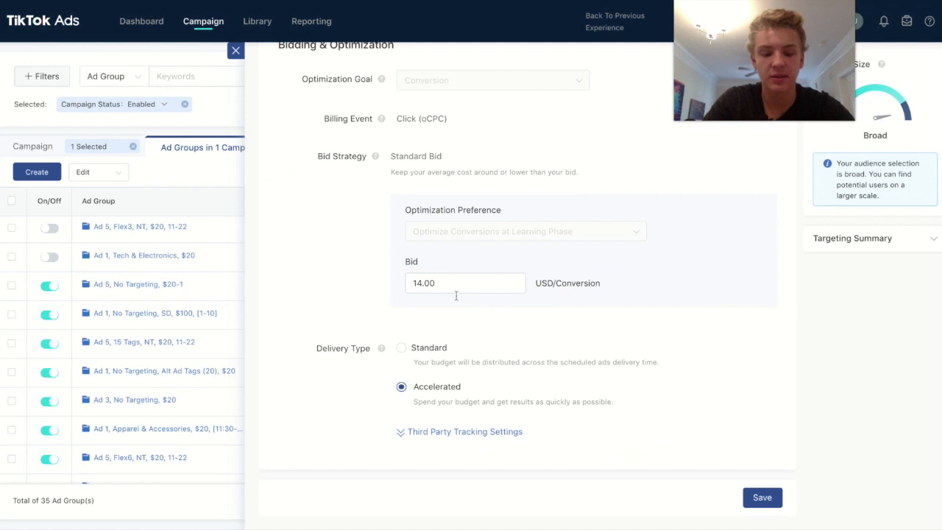
mouse_move(456, 300)
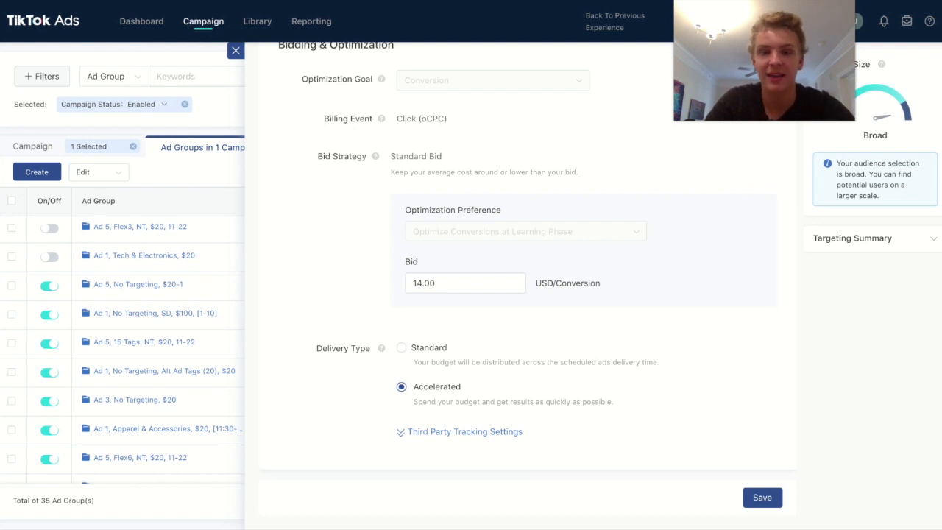
mouse_move(508, 140)
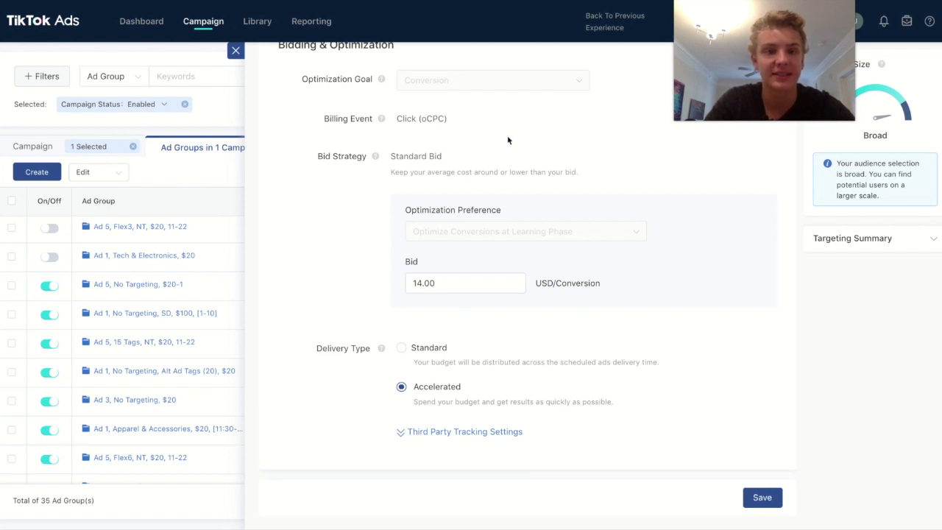
click(236, 50)
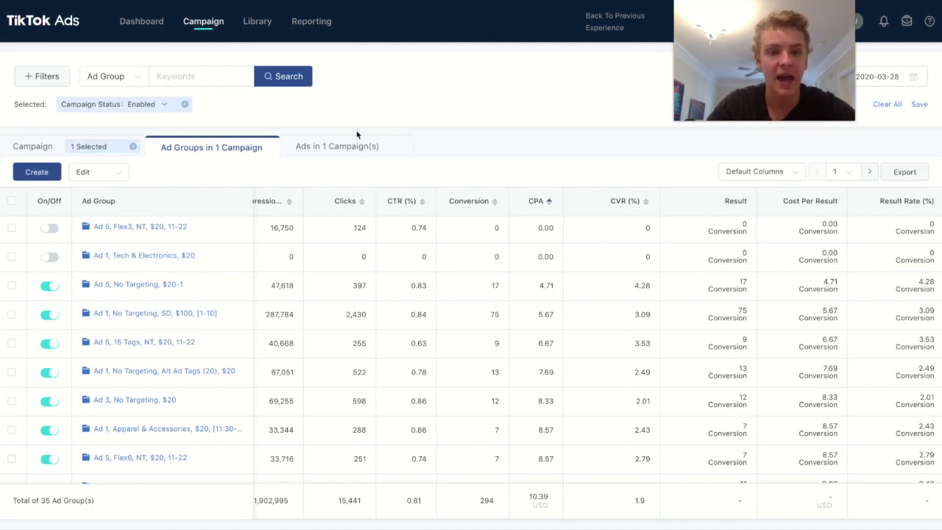
Return to the Dashboard with today's spend and the cost-versus-CPA trend chart
click(141, 21)
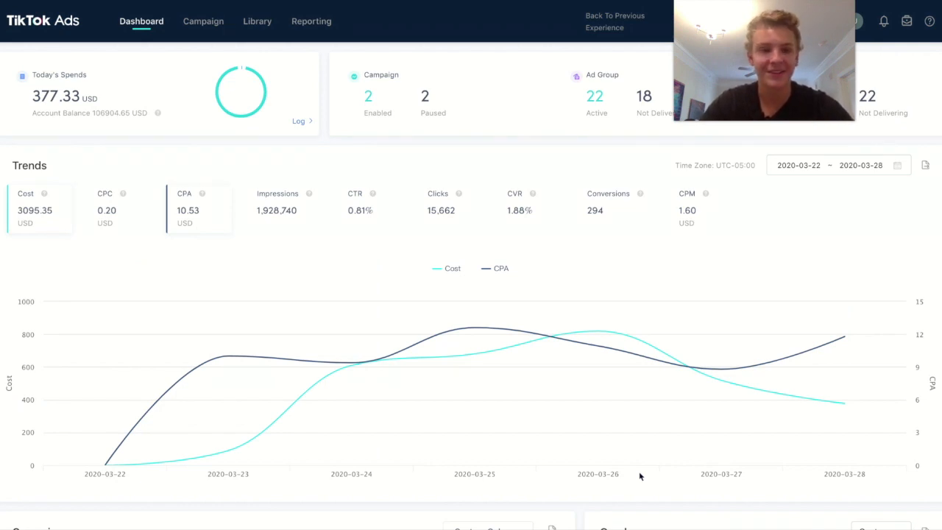
mouse_move(228, 355)
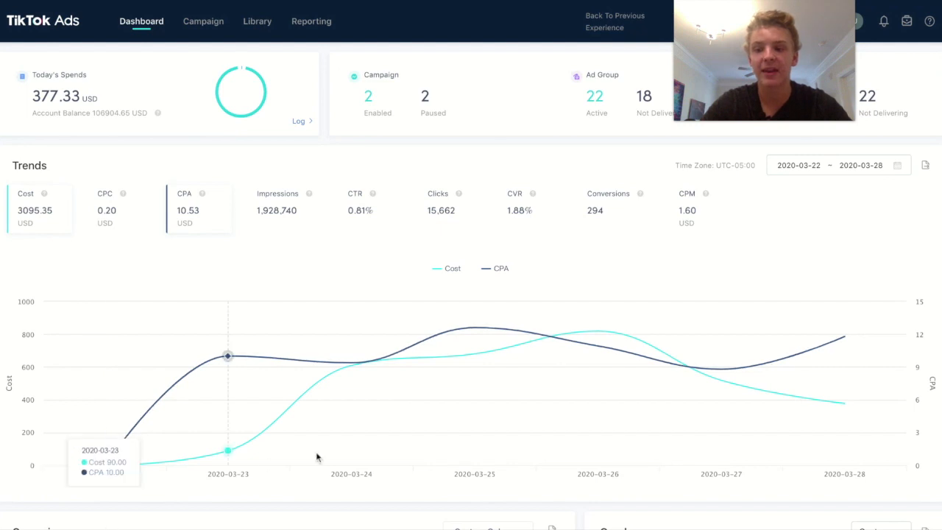
mouse_move(598, 346)
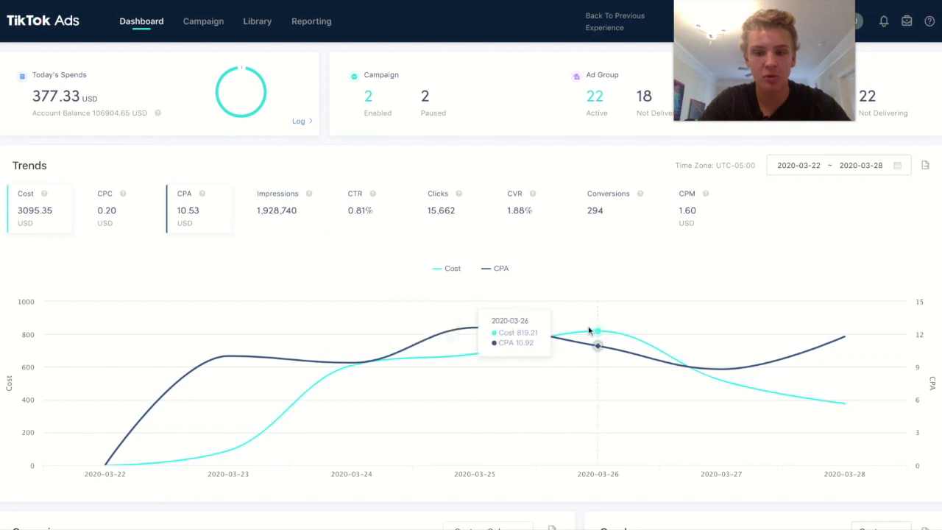
mouse_move(621, 506)
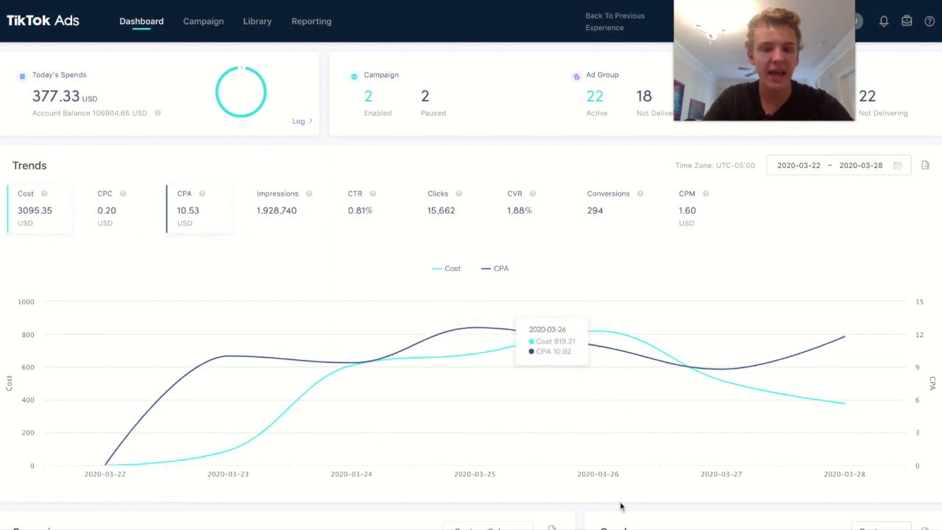